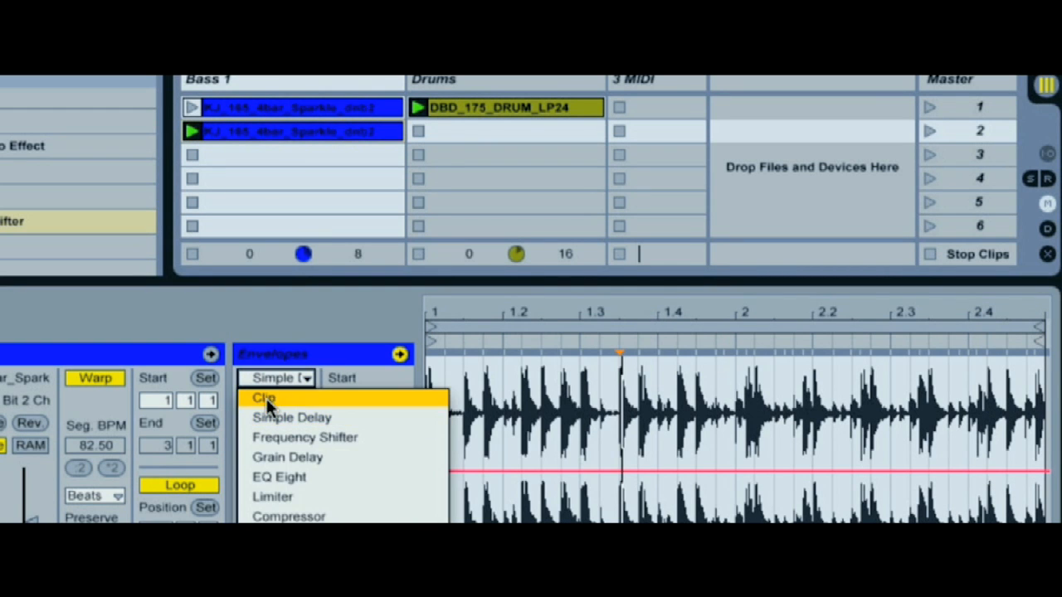
Set the clip's Envelopes chooser to Clip so its Volume envelope shows.
click(263, 397)
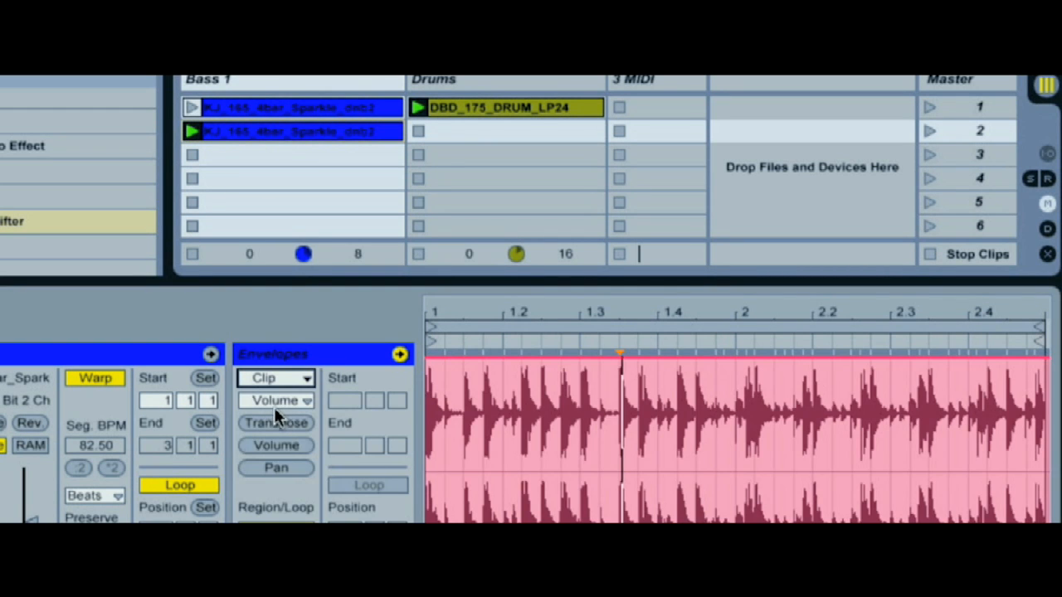
mouse_move(443, 361)
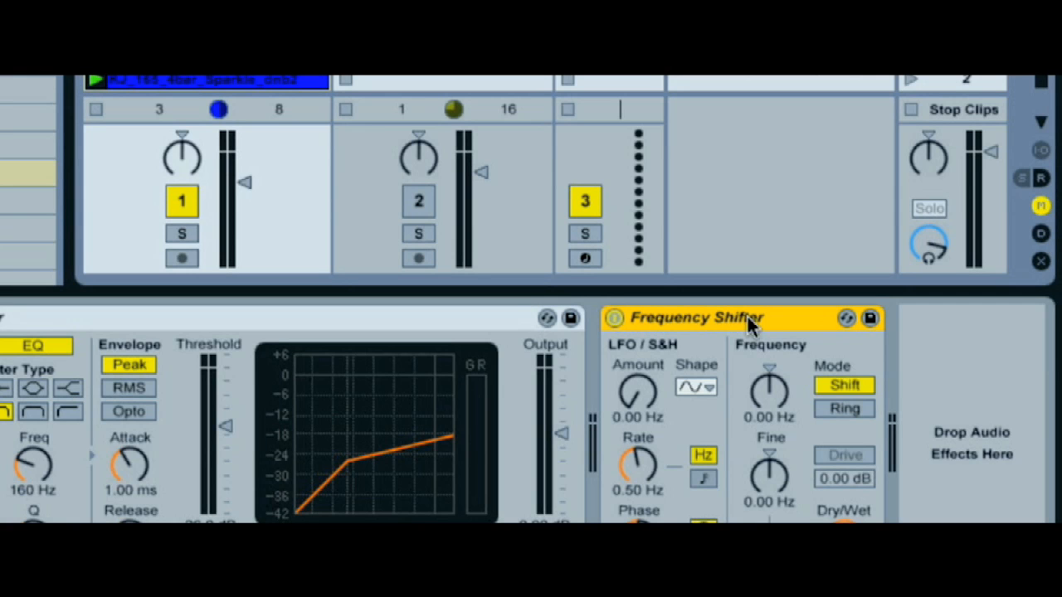
mouse_move(776, 488)
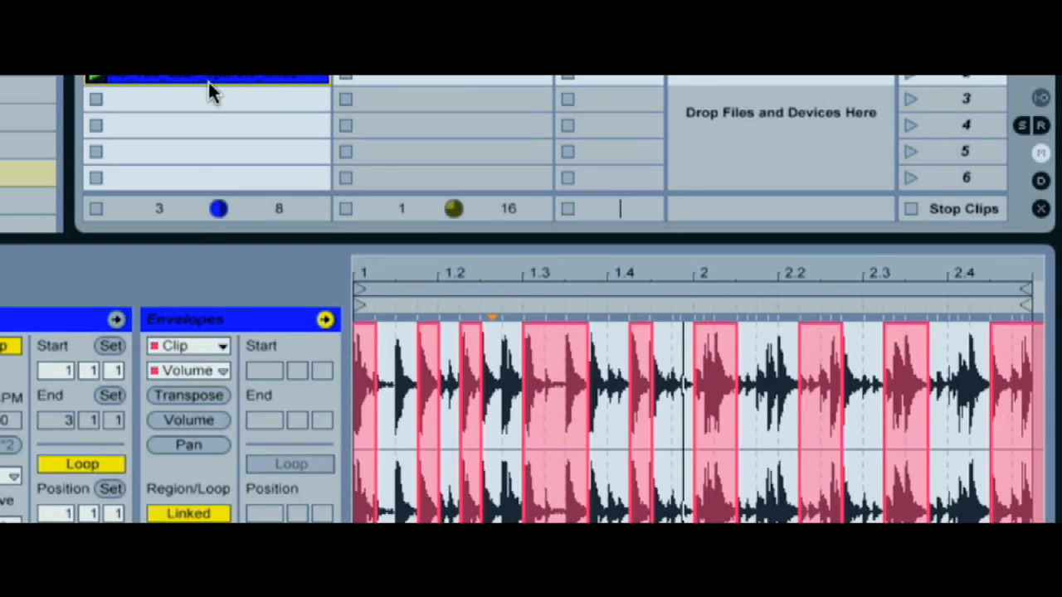
Open the Bass 1 clip and pencil in a rising, dipping Frequency Shifter Fine curve.
click(188, 346)
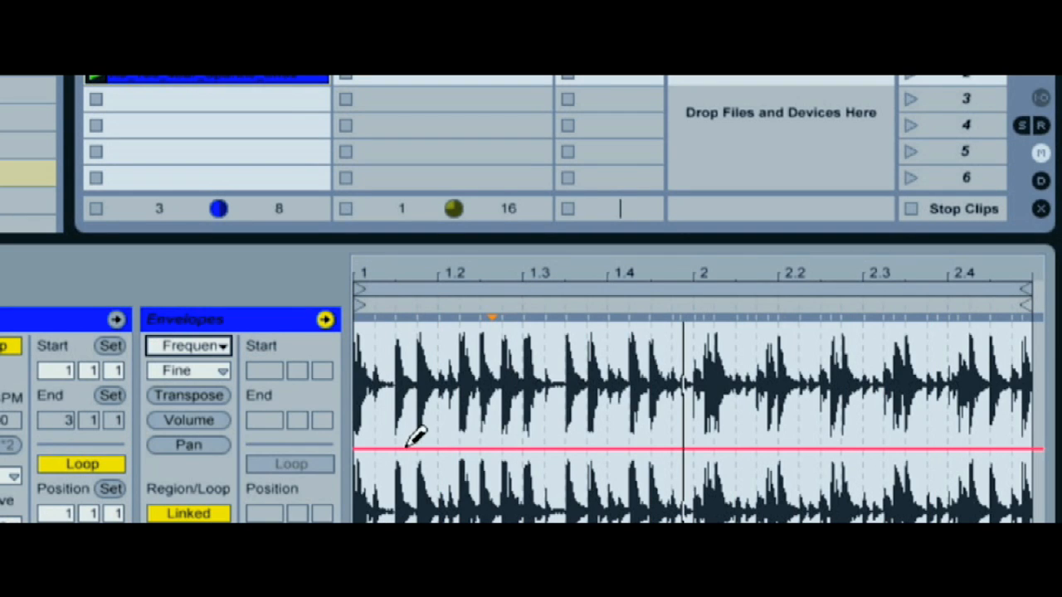
mouse_move(581, 456)
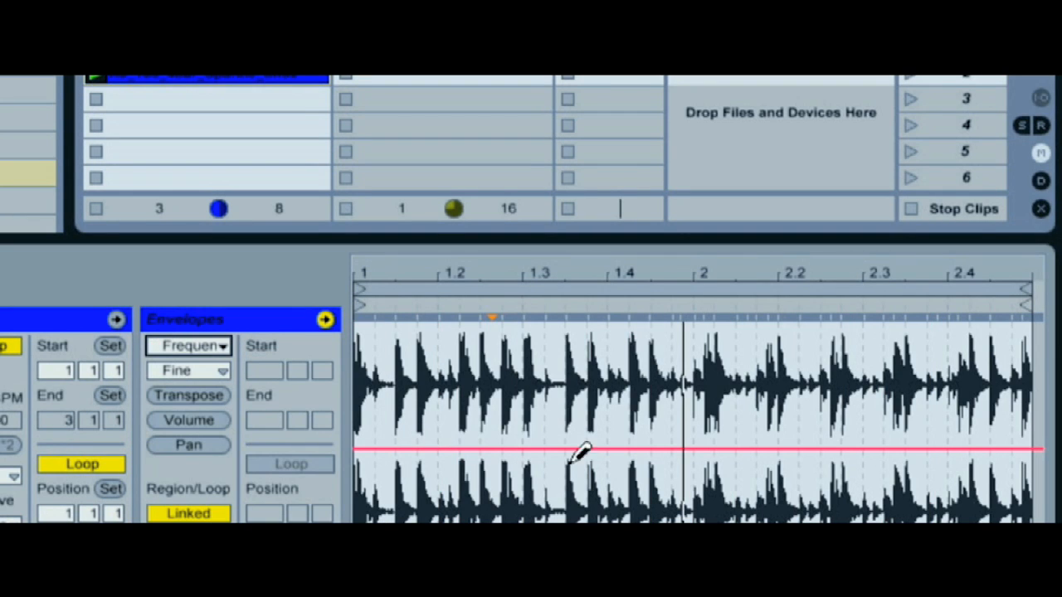
mouse_move(381, 431)
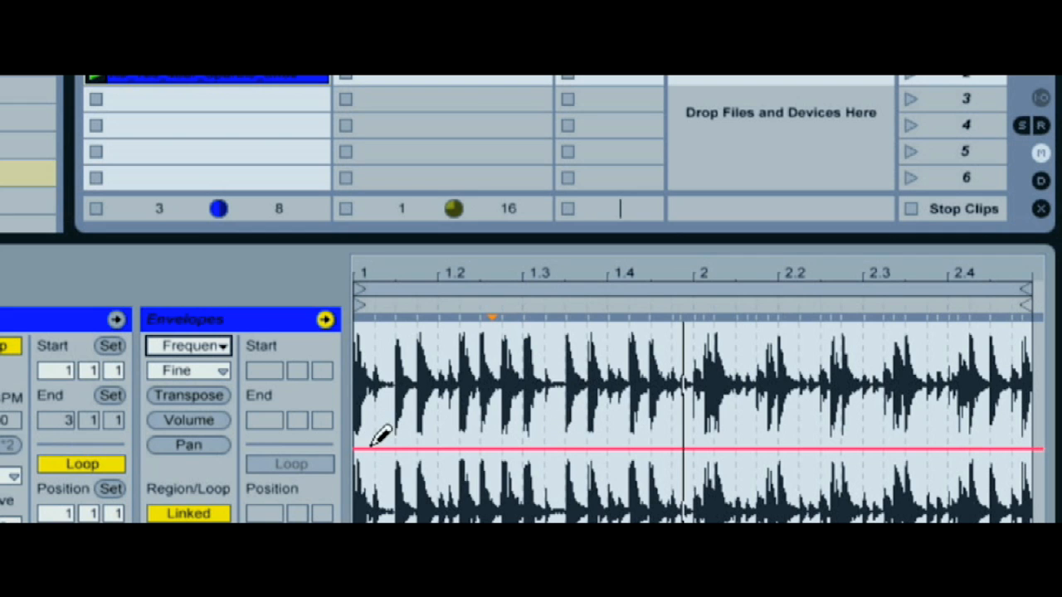
drag(373, 447, 547, 398)
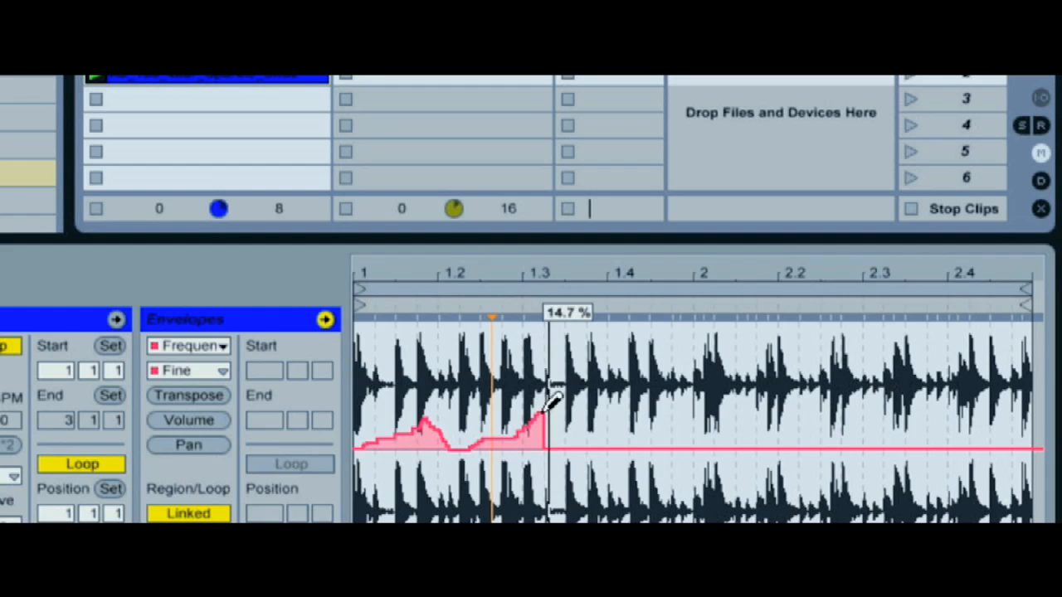
drag(548, 406, 742, 489)
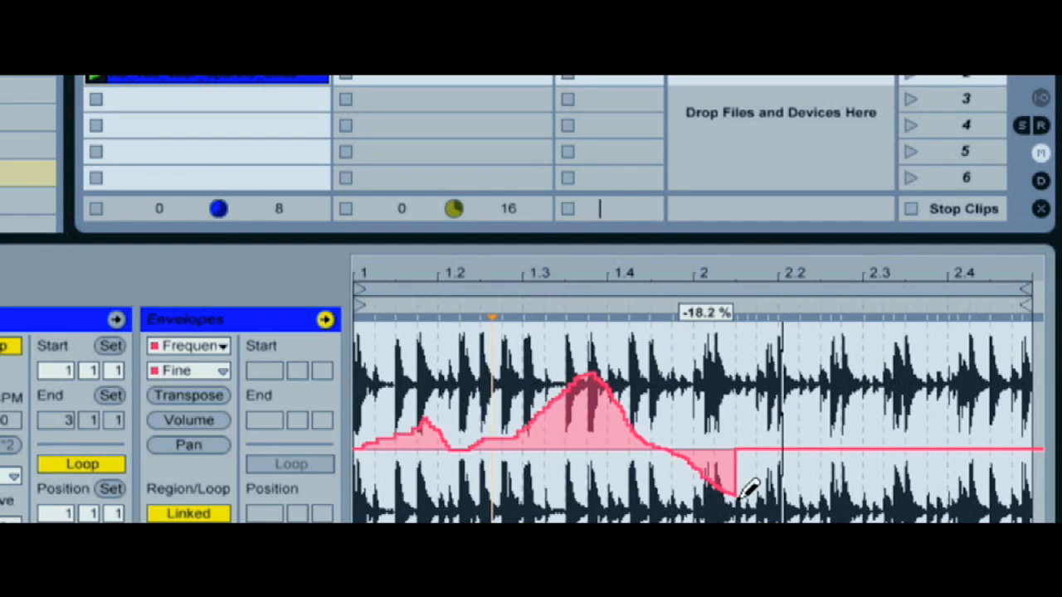
drag(743, 489, 1041, 490)
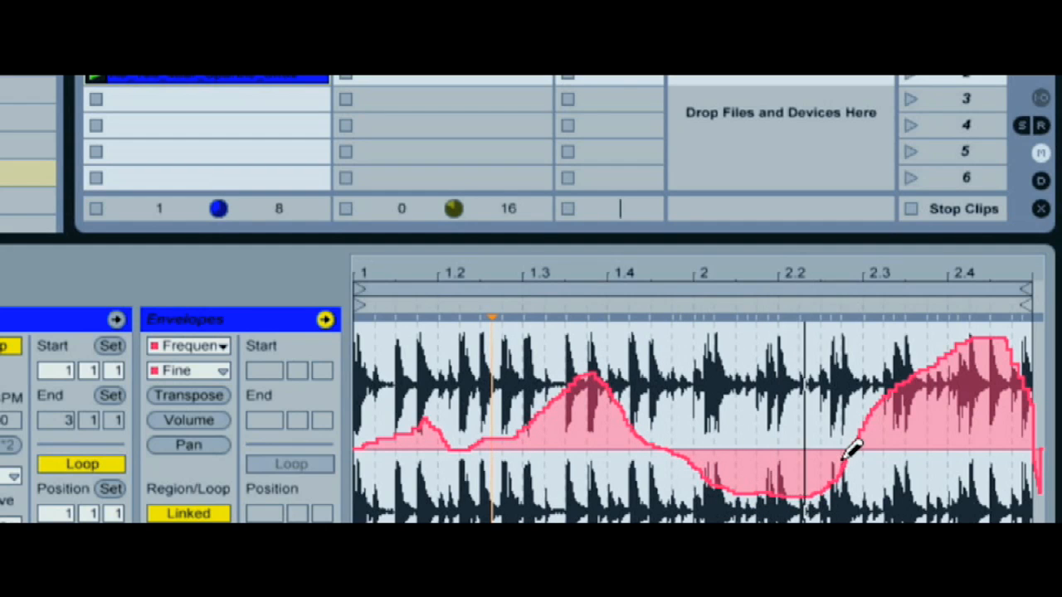
drag(850, 448, 1037, 498)
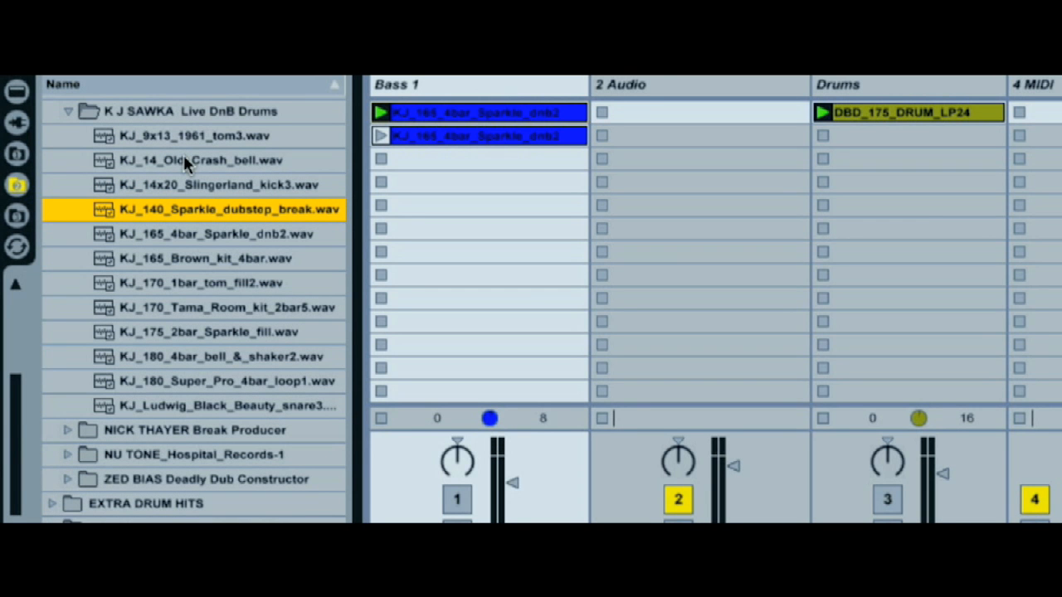
mouse_move(276, 235)
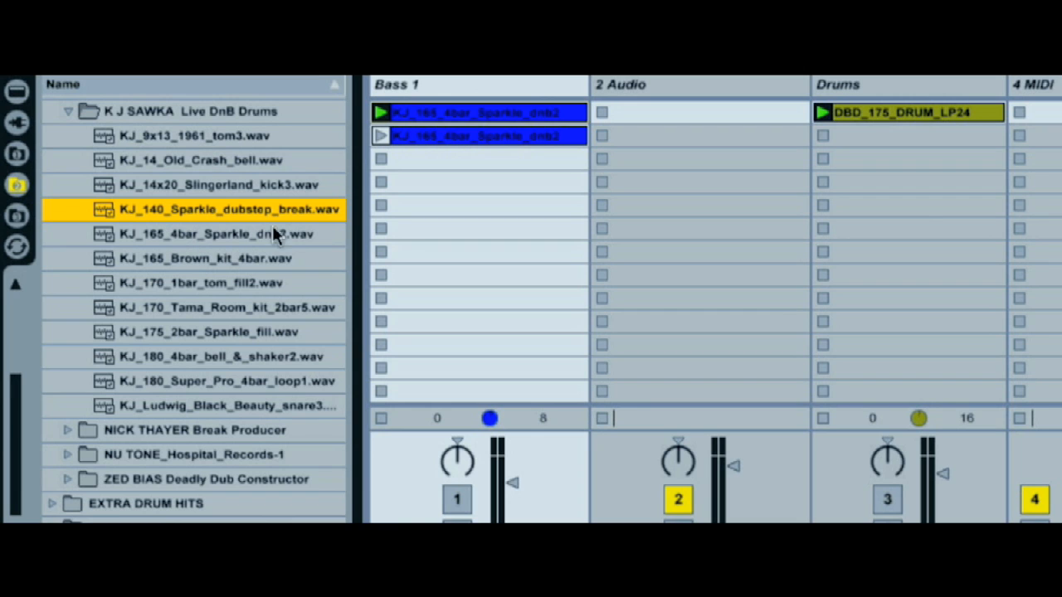
mouse_move(170, 218)
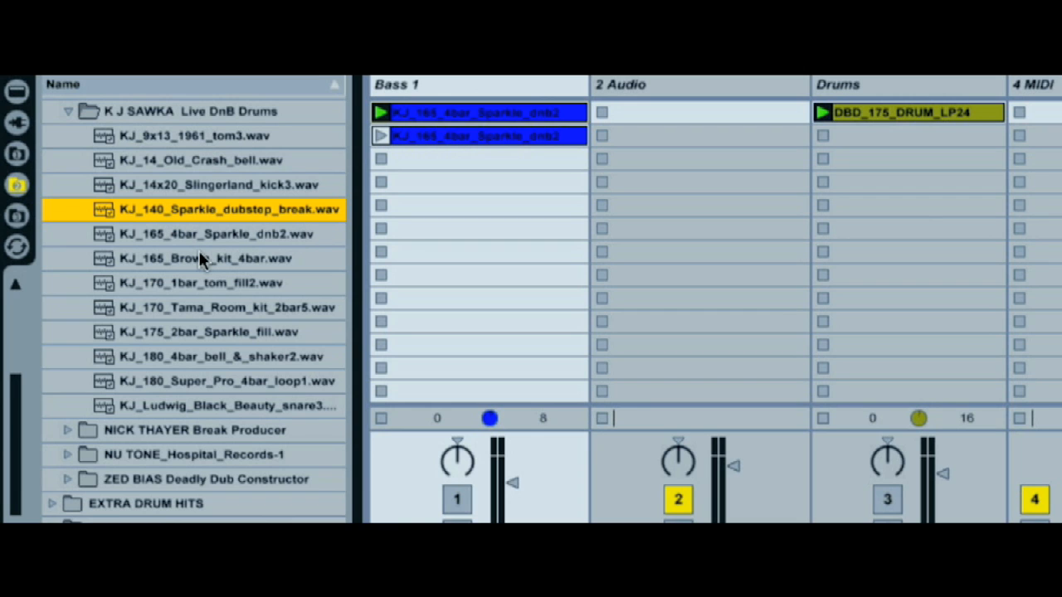
mouse_move(196, 224)
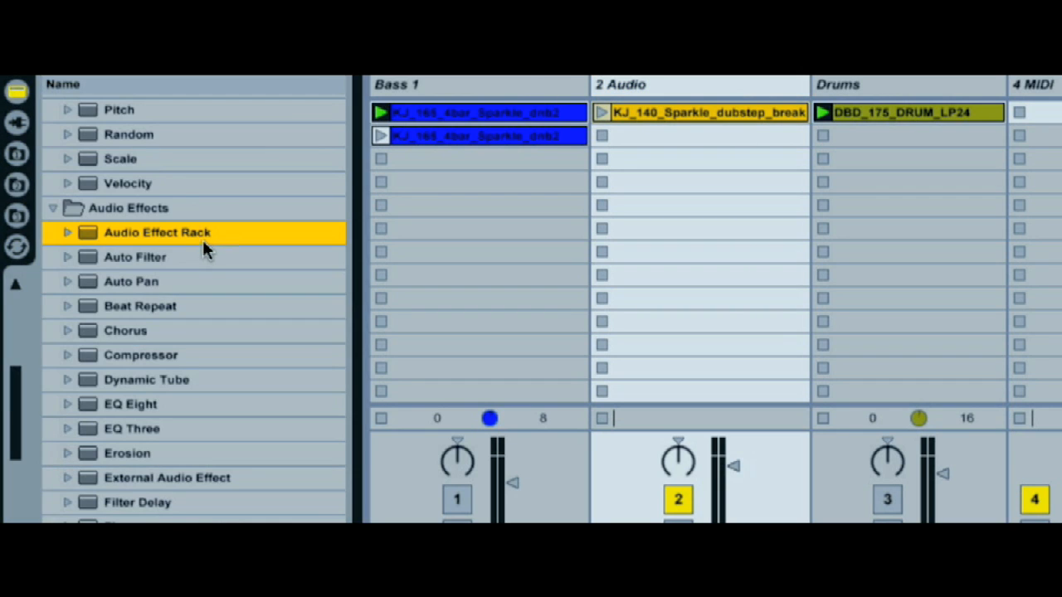
mouse_move(116, 241)
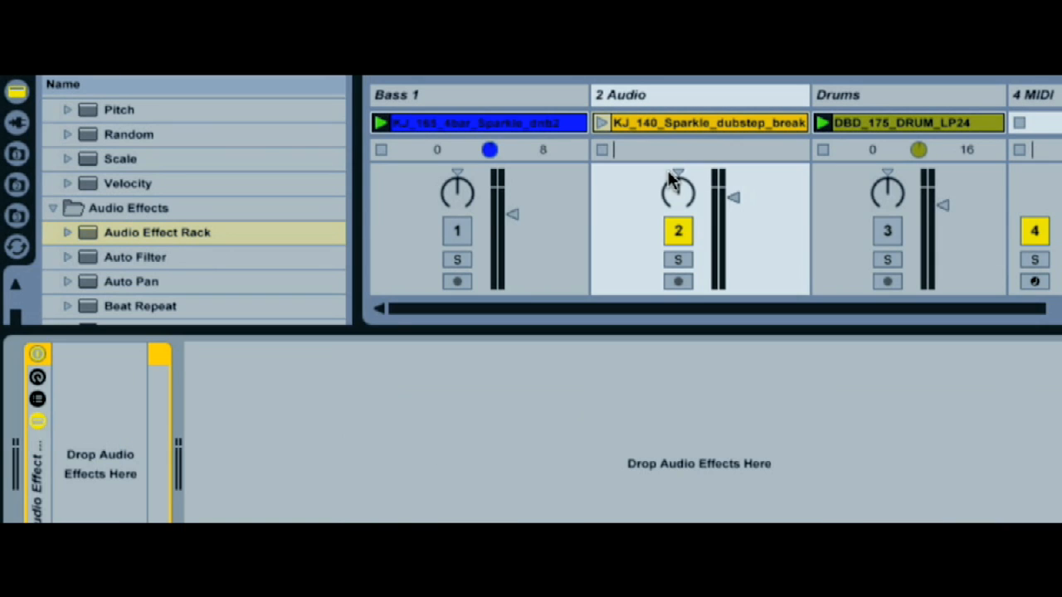
mouse_move(531, 198)
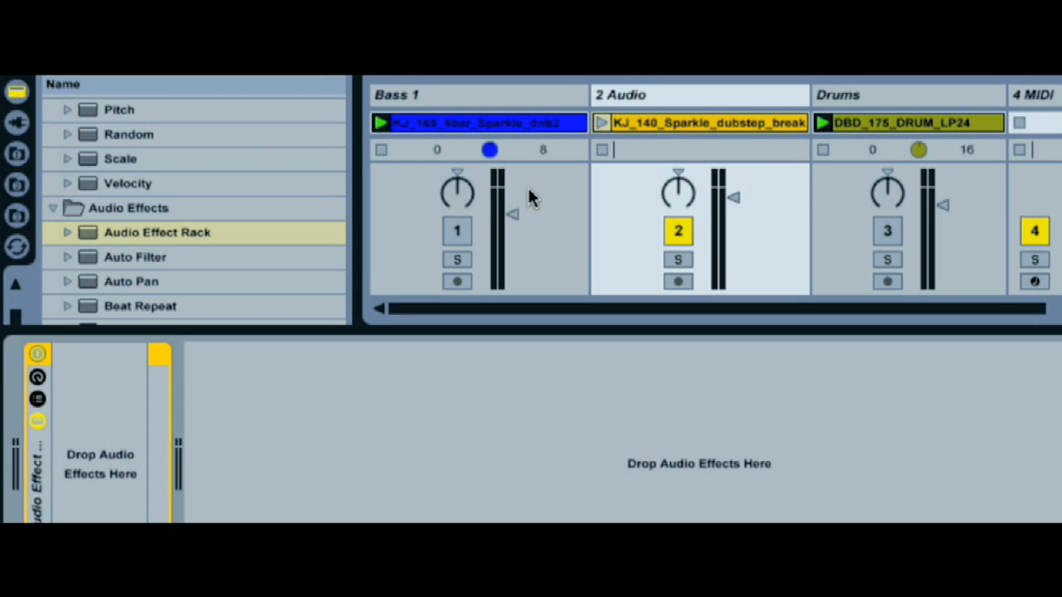
mouse_move(680, 141)
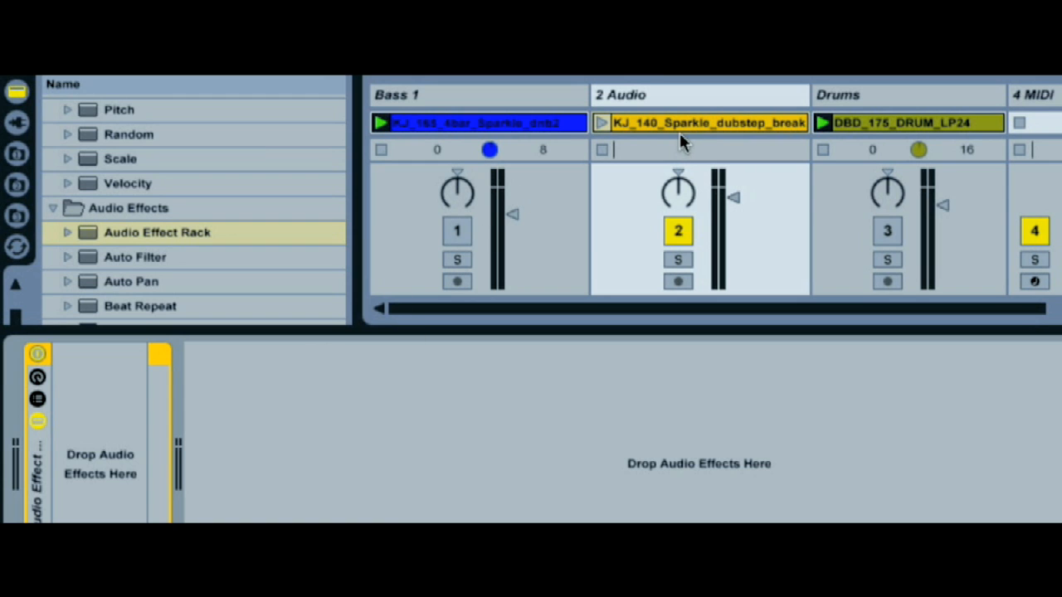
Begin building the 2 Audio track's Audio Effect Rack chain.
click(456, 94)
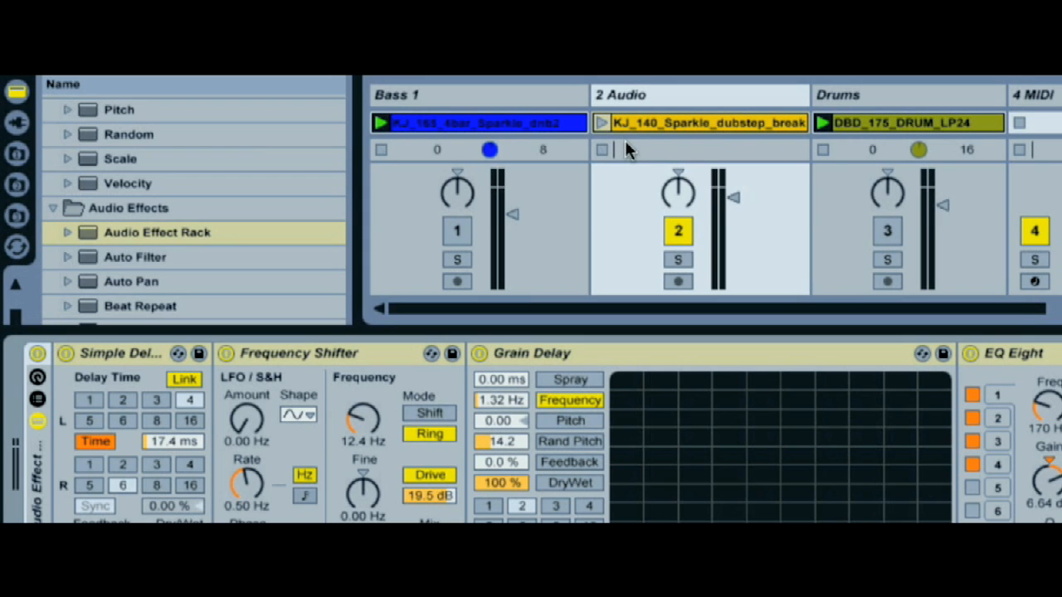
mouse_move(606, 137)
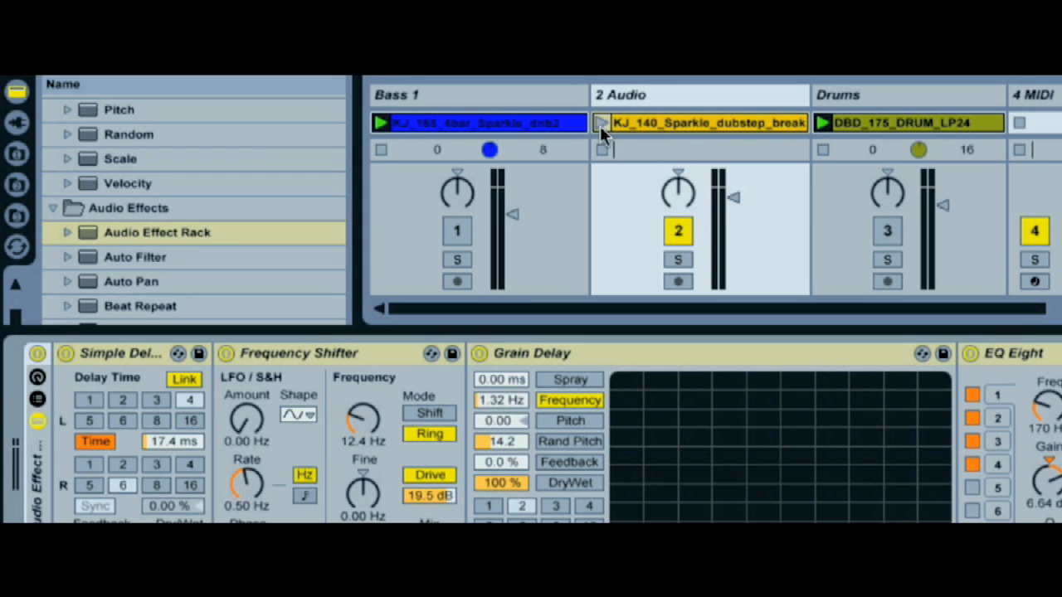
Launch the KJ_140_Sparkle_dubstep_break clip on track 2 Audio.
click(603, 123)
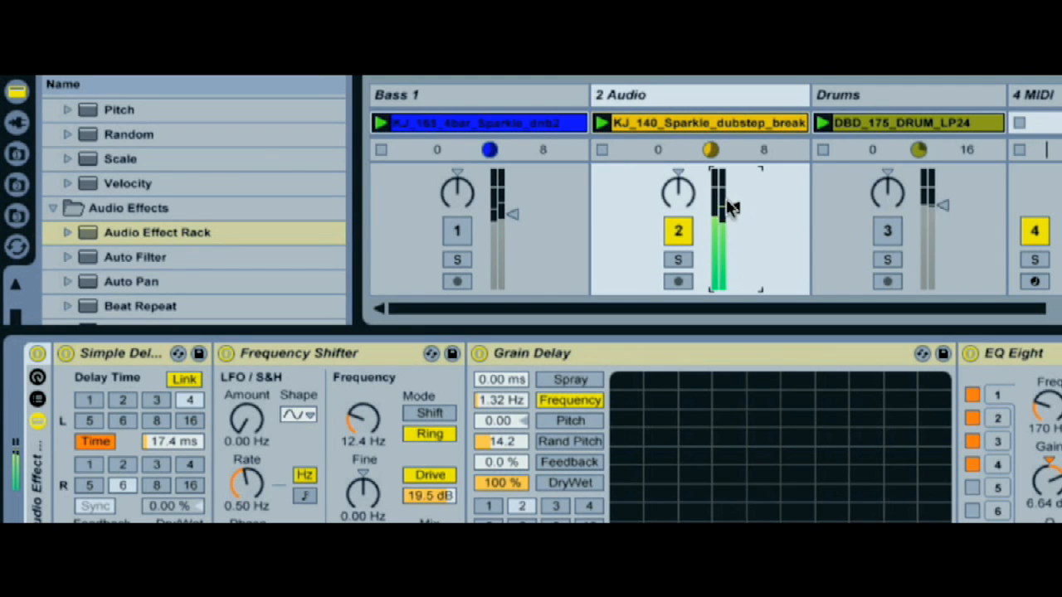
mouse_move(627, 249)
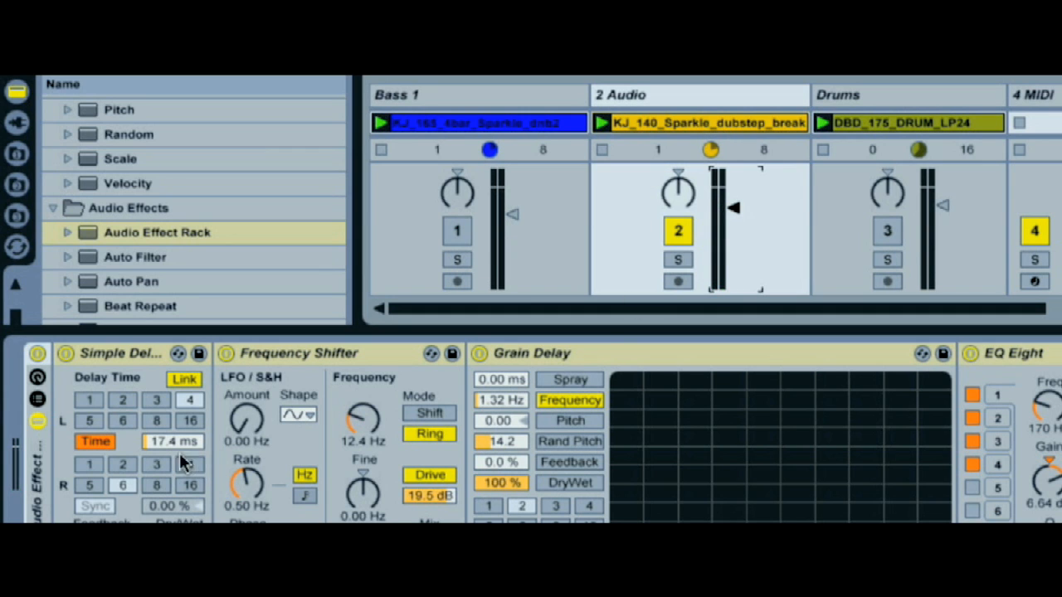
mouse_move(145, 464)
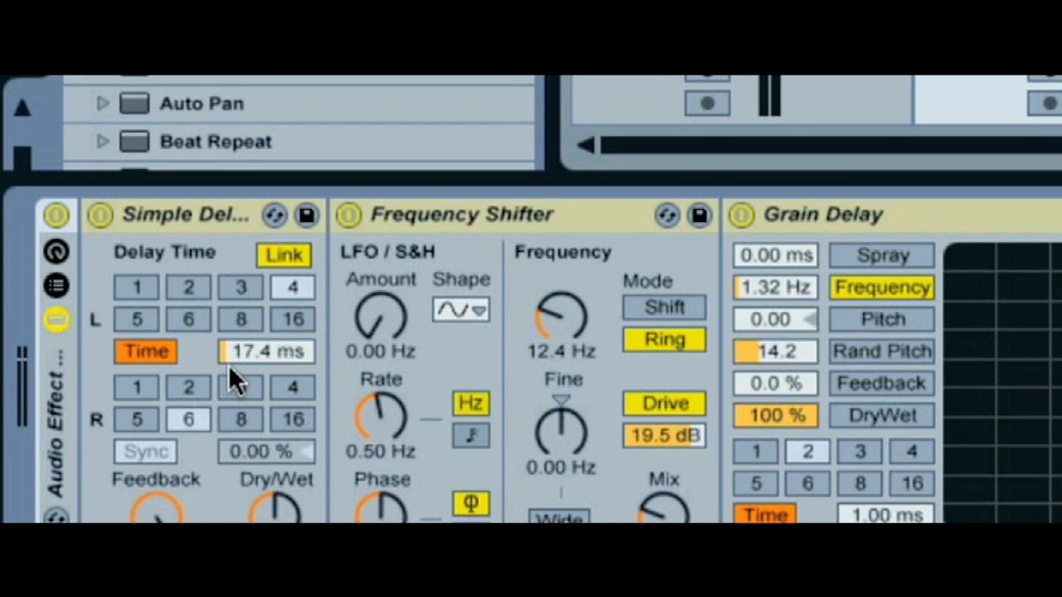
mouse_move(259, 375)
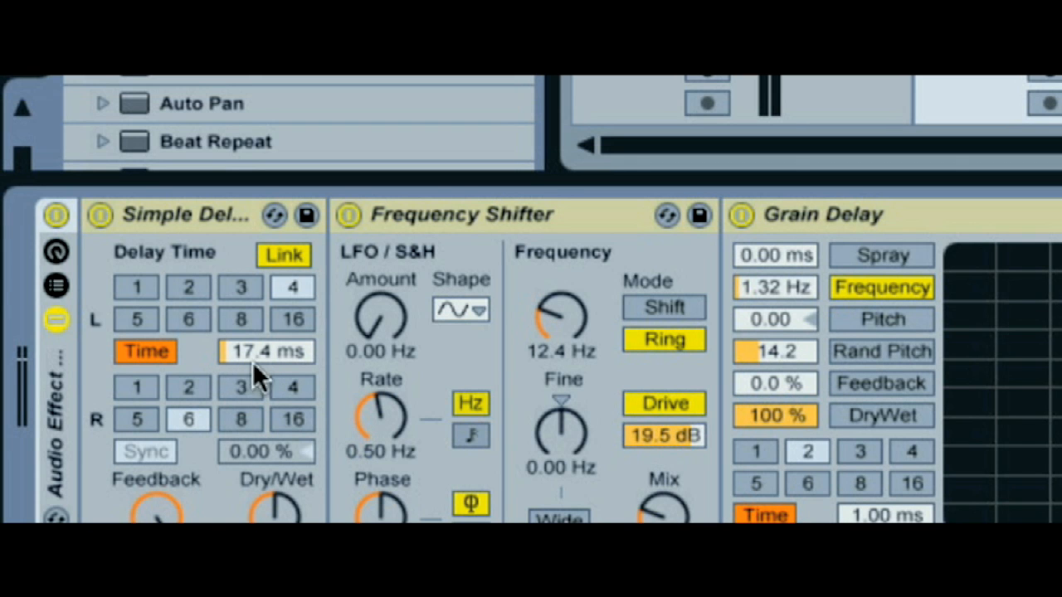
mouse_move(253, 377)
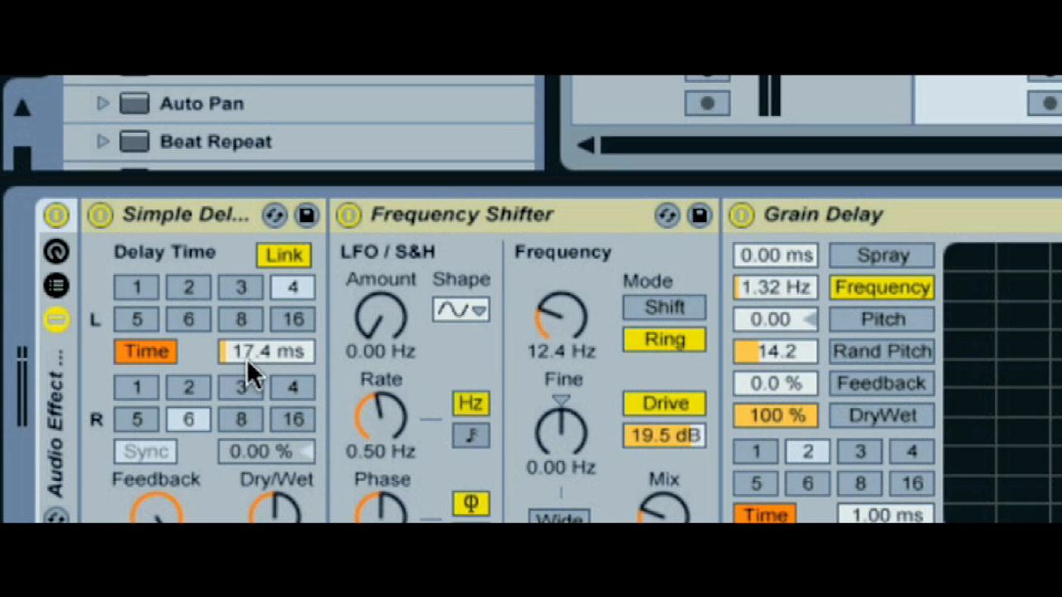
mouse_move(266, 390)
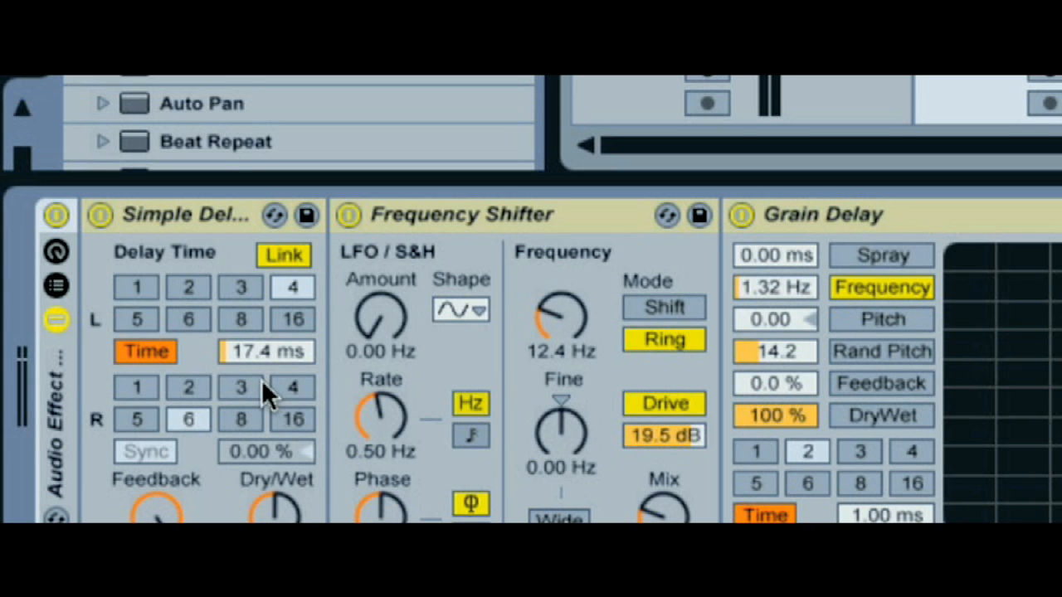
mouse_move(257, 392)
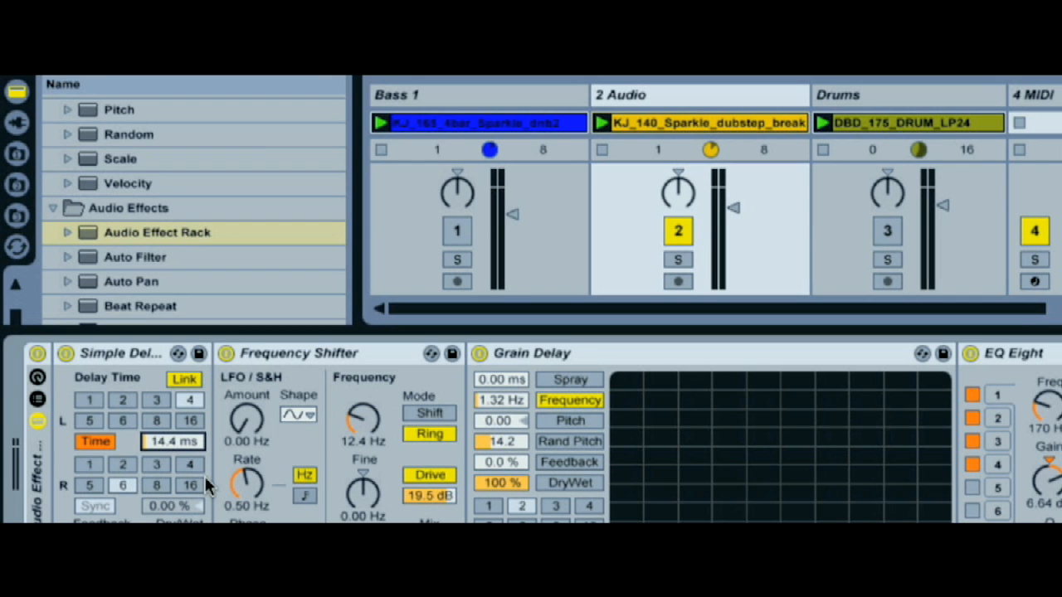
mouse_move(527, 394)
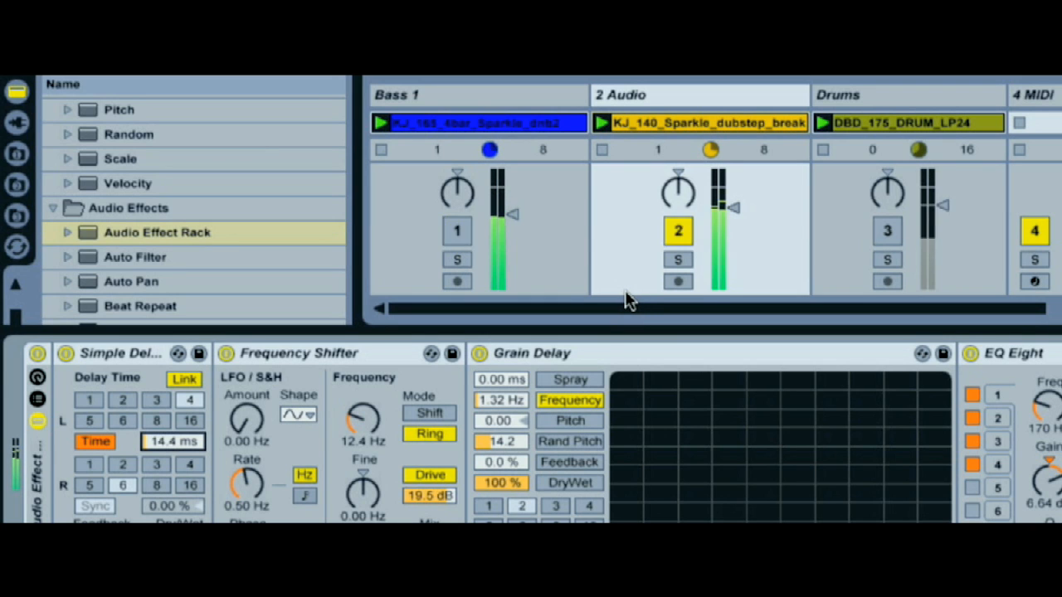
Lower the Simple Delay left Time to 14.4 ms.
click(456, 230)
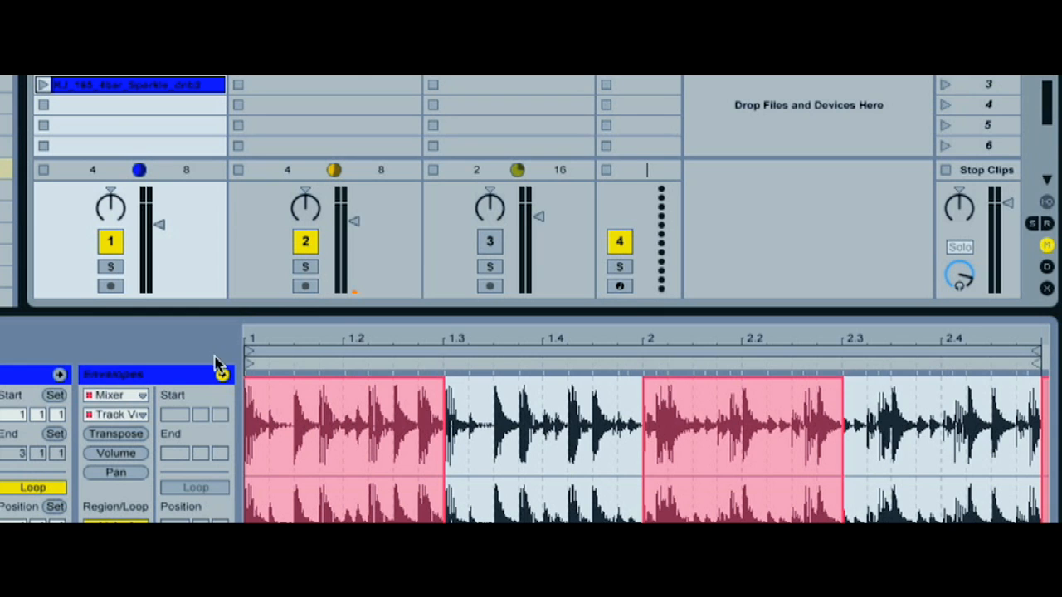
click(116, 415)
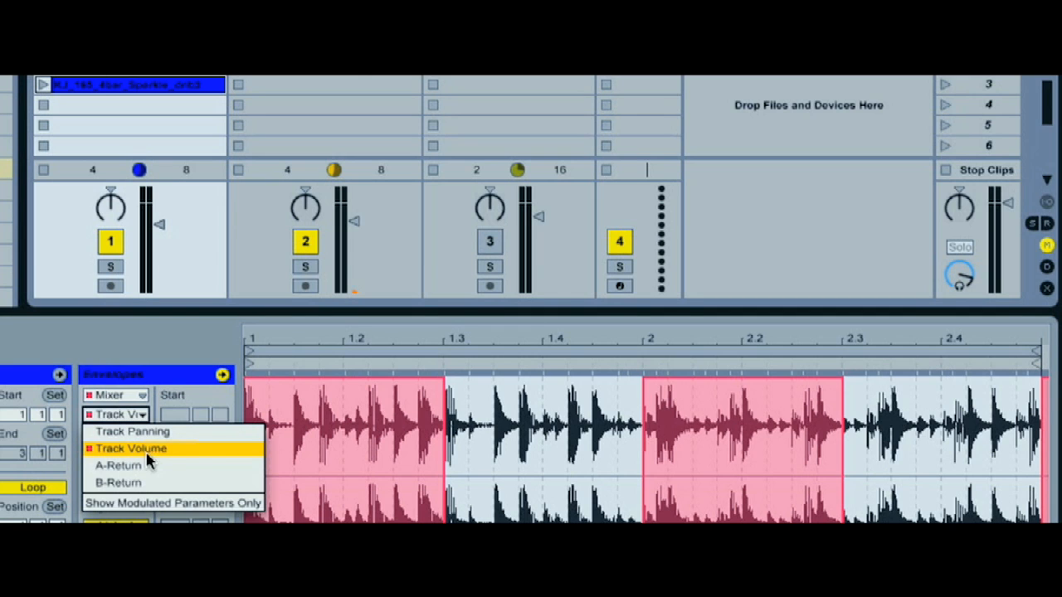
click(130, 448)
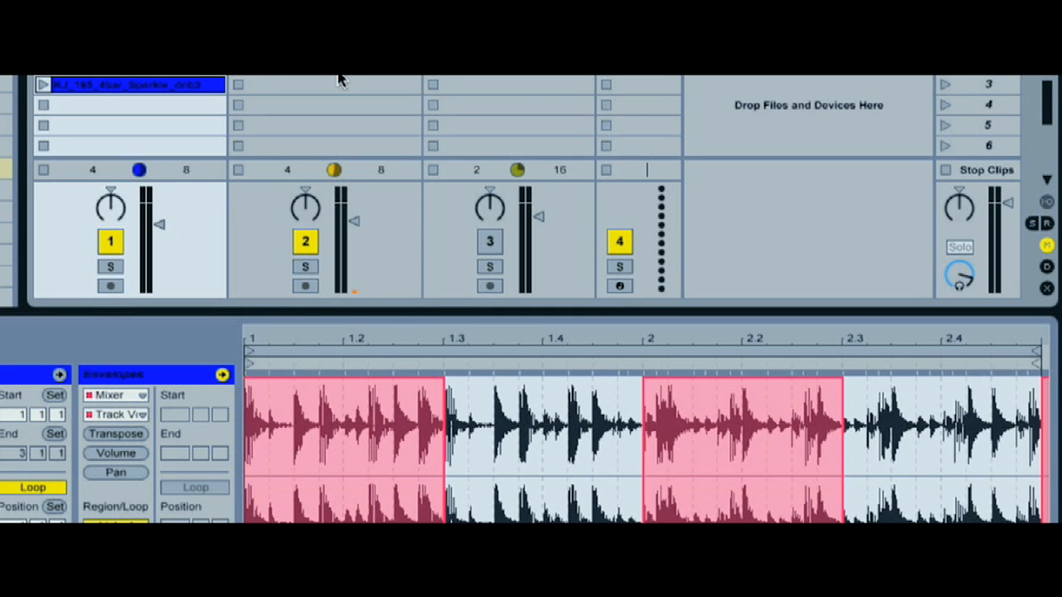
mouse_move(170, 264)
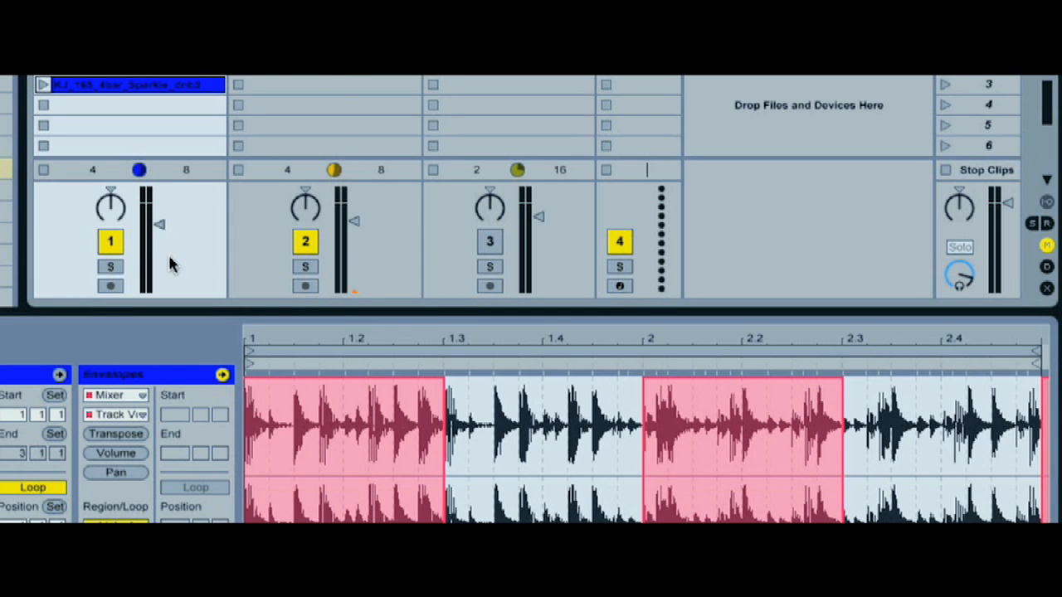
mouse_move(394, 268)
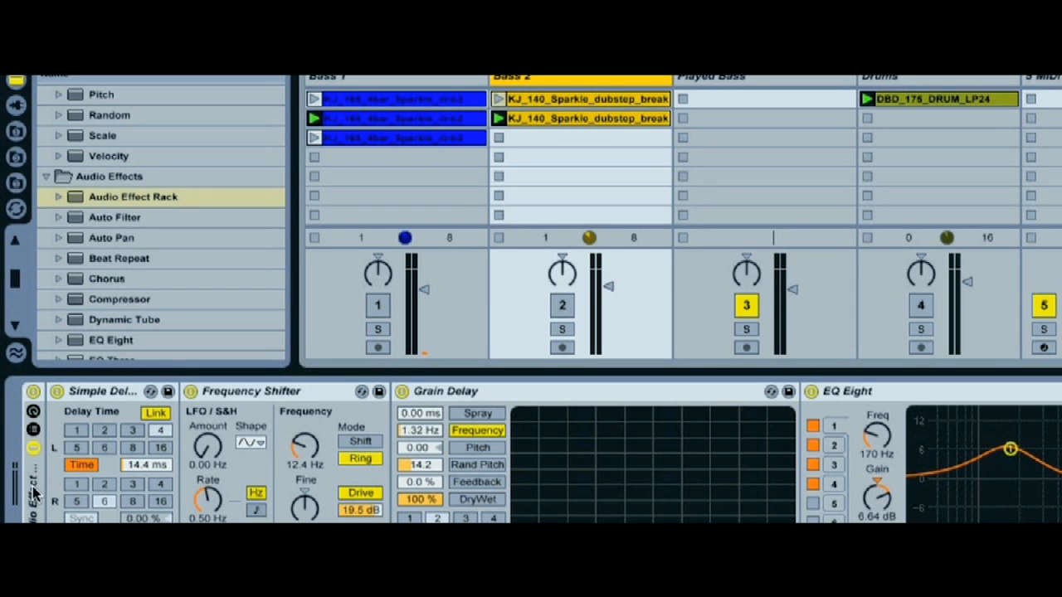
Group the Played Bass effects into an Audio Effect Rack with three differently timed delay chains.
click(763, 98)
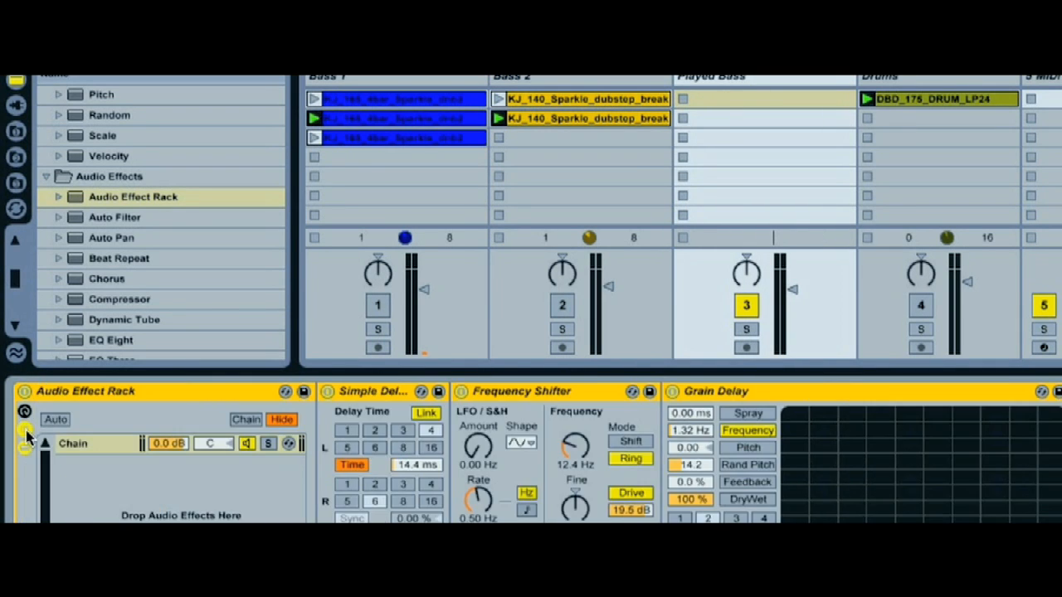
click(73, 442)
text(16)
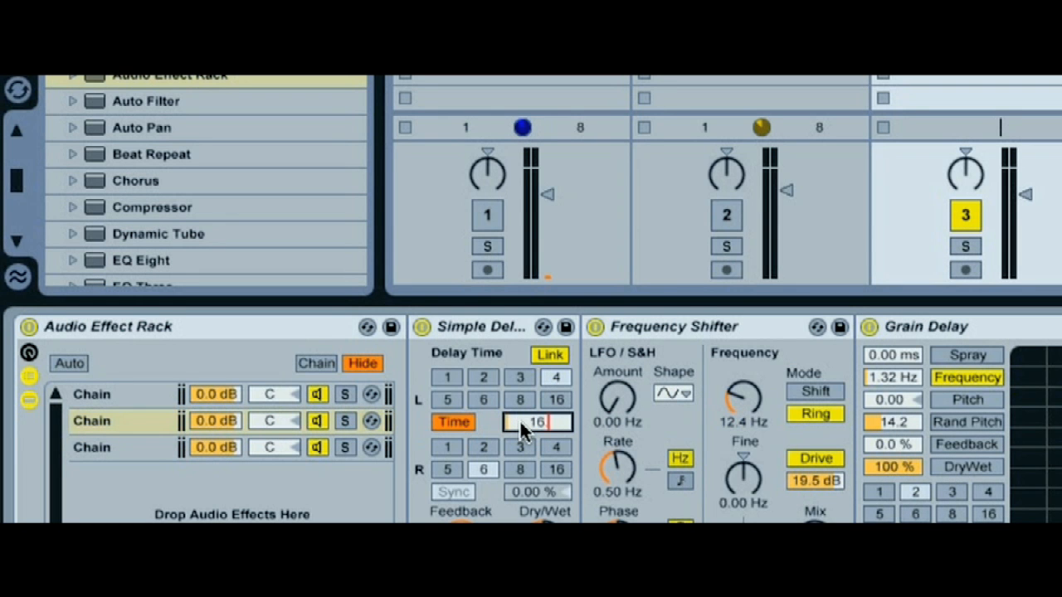
click(91, 394)
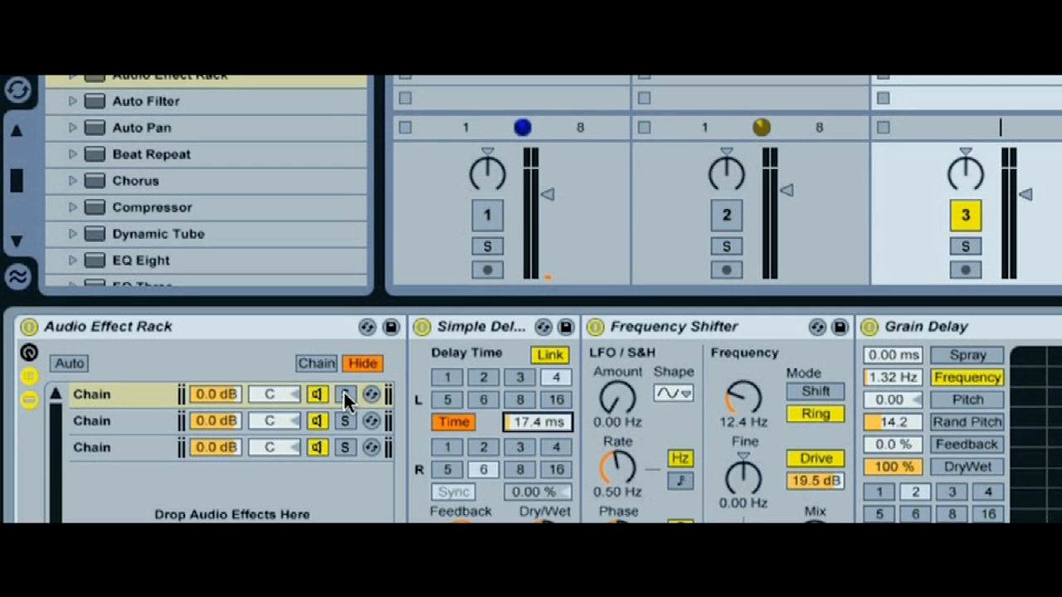
click(344, 394)
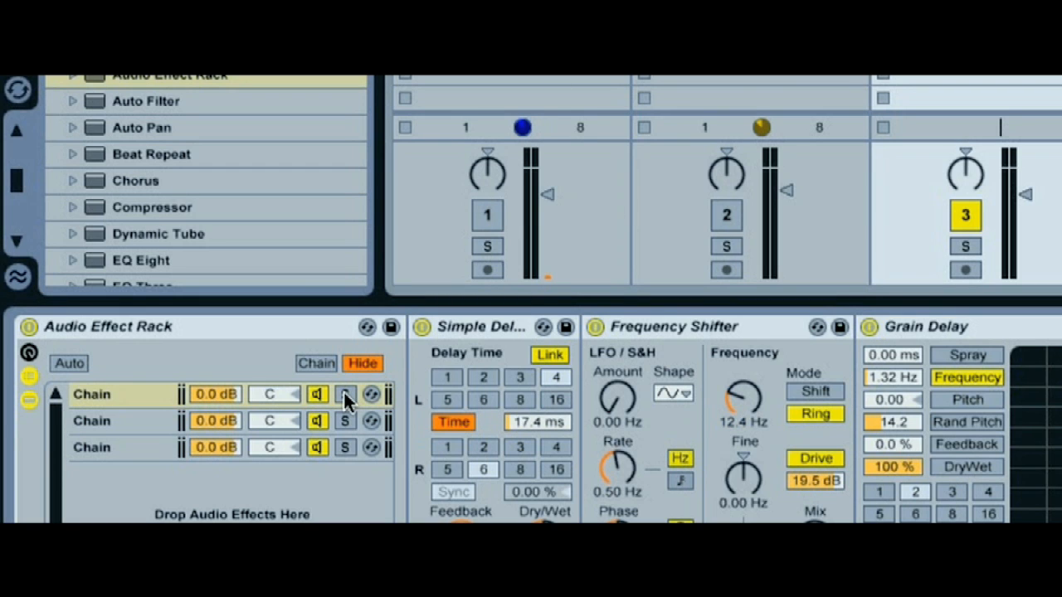
click(345, 394)
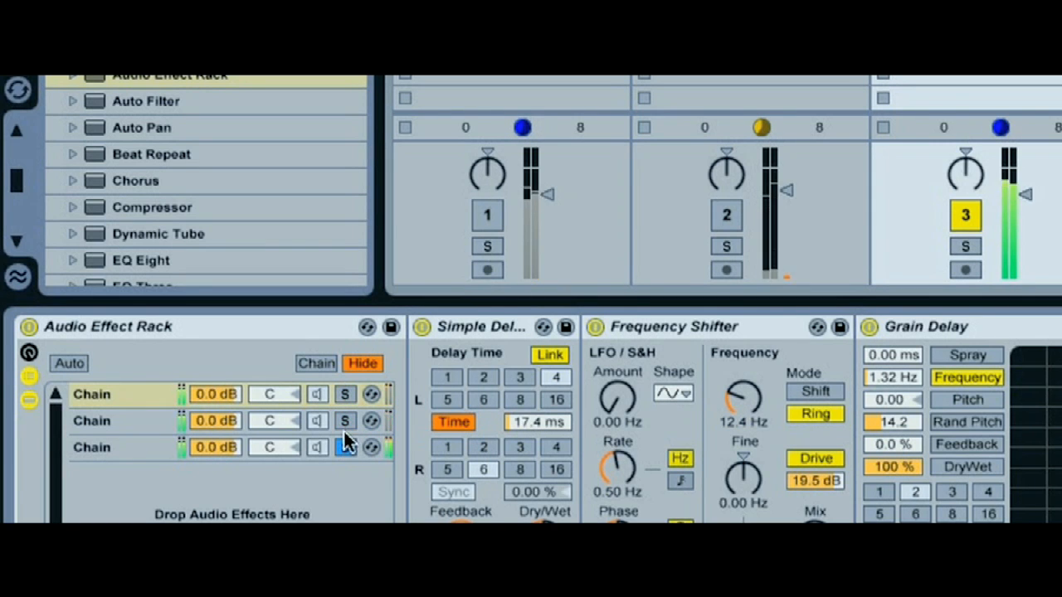
click(345, 394)
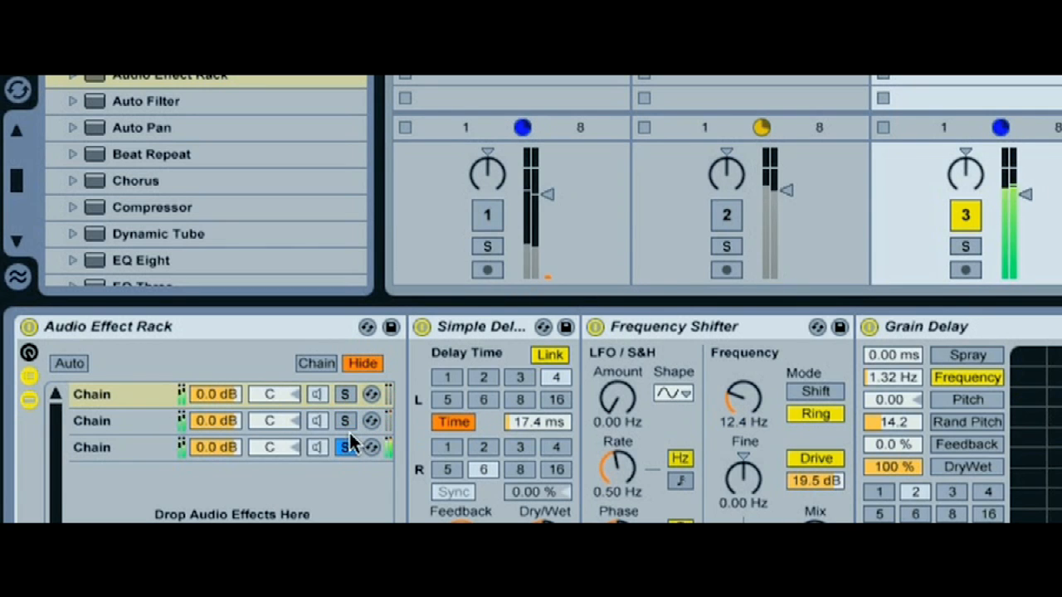
click(344, 394)
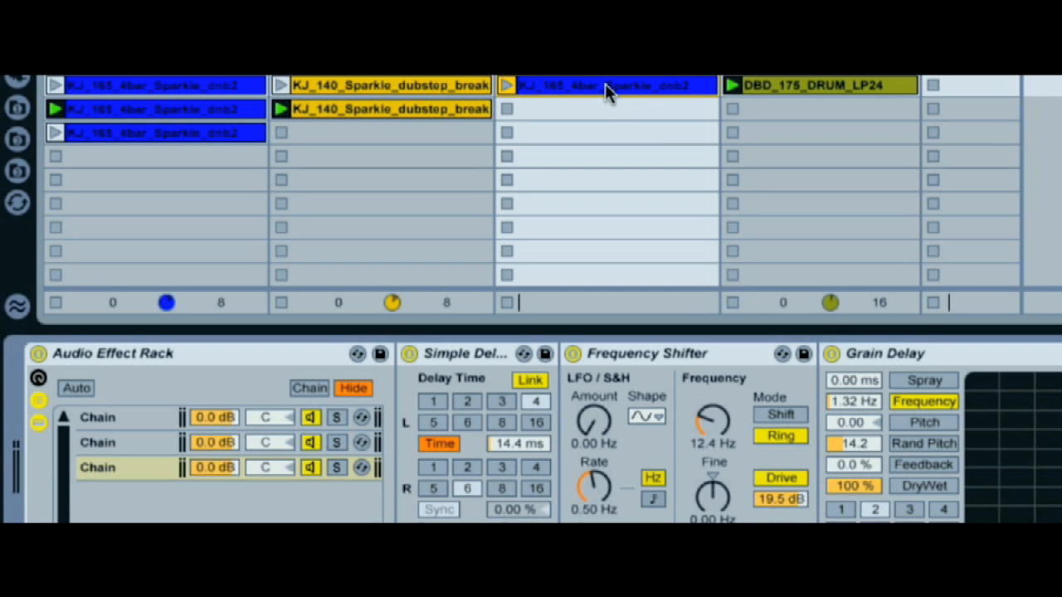
mouse_move(588, 91)
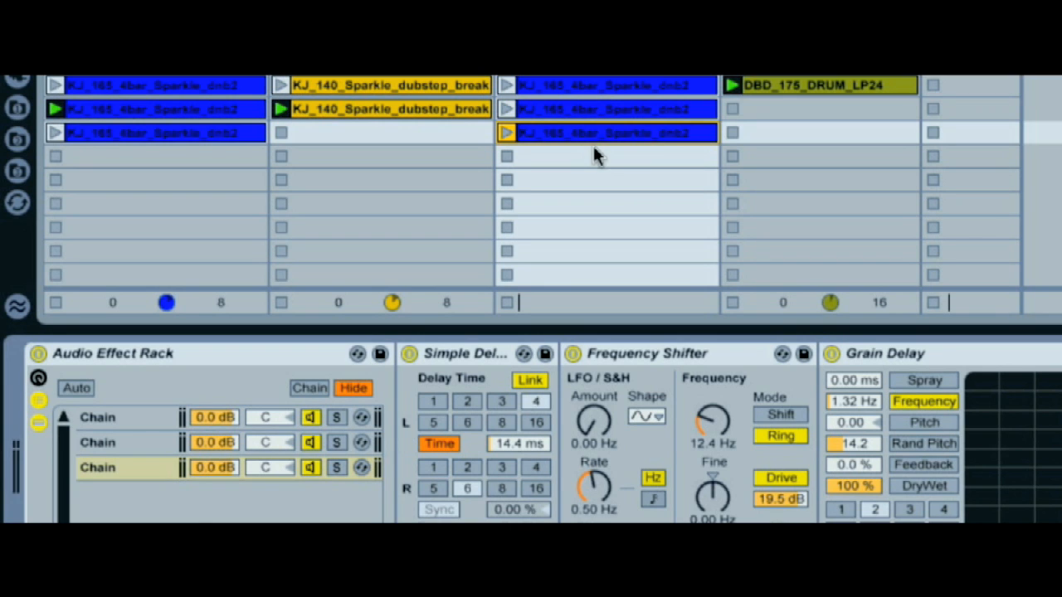
mouse_move(610, 145)
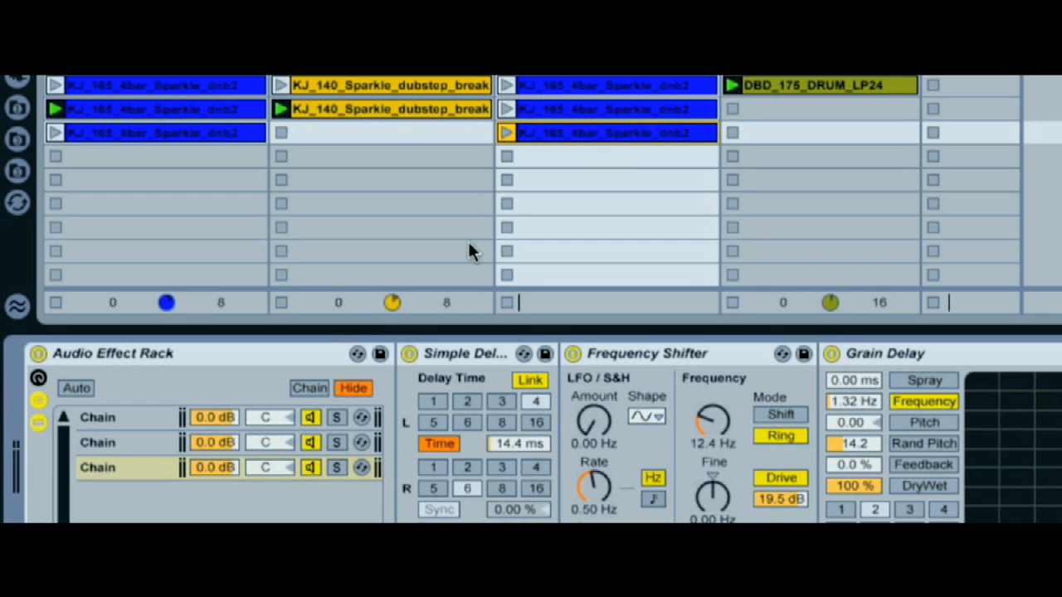
mouse_move(232, 423)
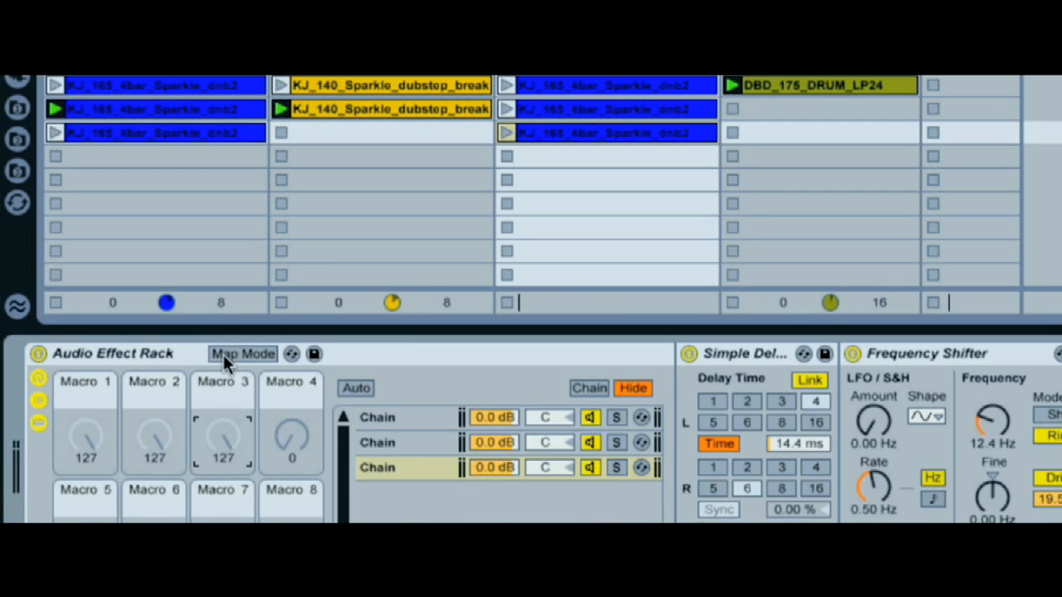
Turn on Map Mode to map the chain volumes to Macros 1–3.
click(242, 353)
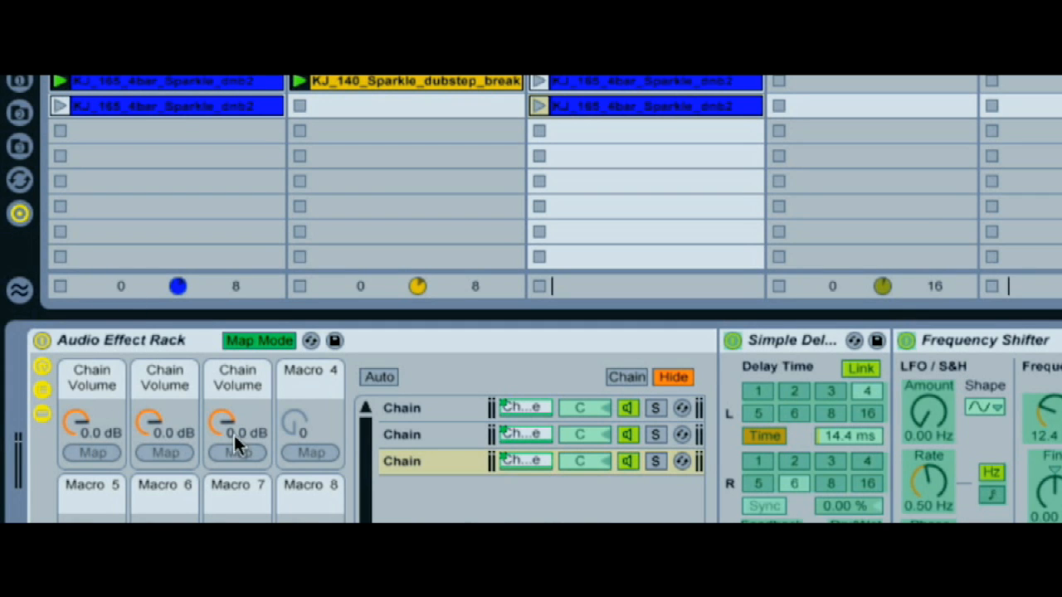
mouse_move(267, 454)
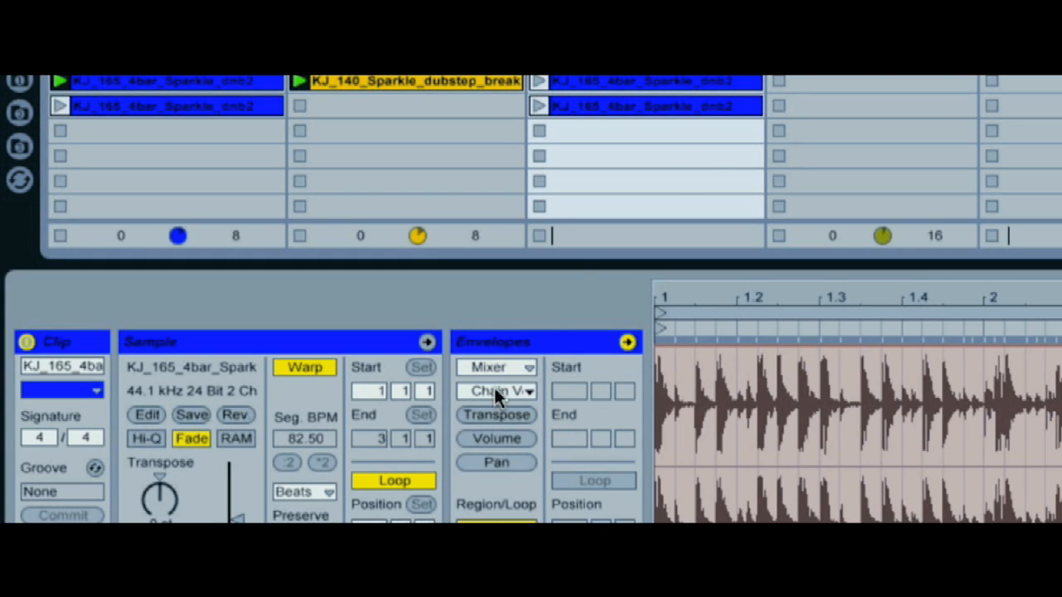
Choose Audio Effect Rack Chain Volume envelopes for the first and another chain.
click(496, 390)
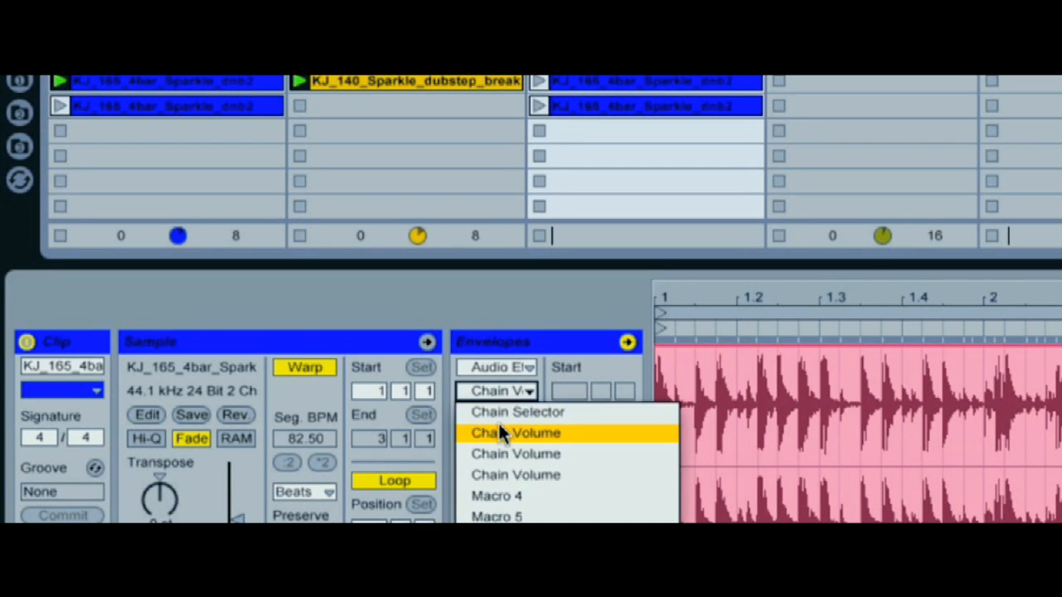
mouse_move(506, 452)
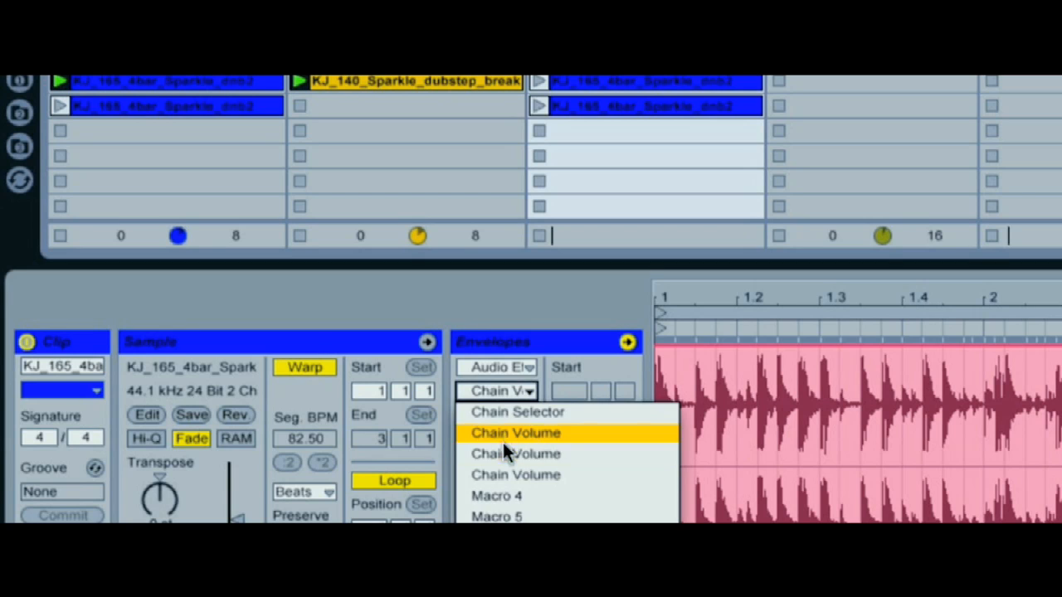
click(514, 432)
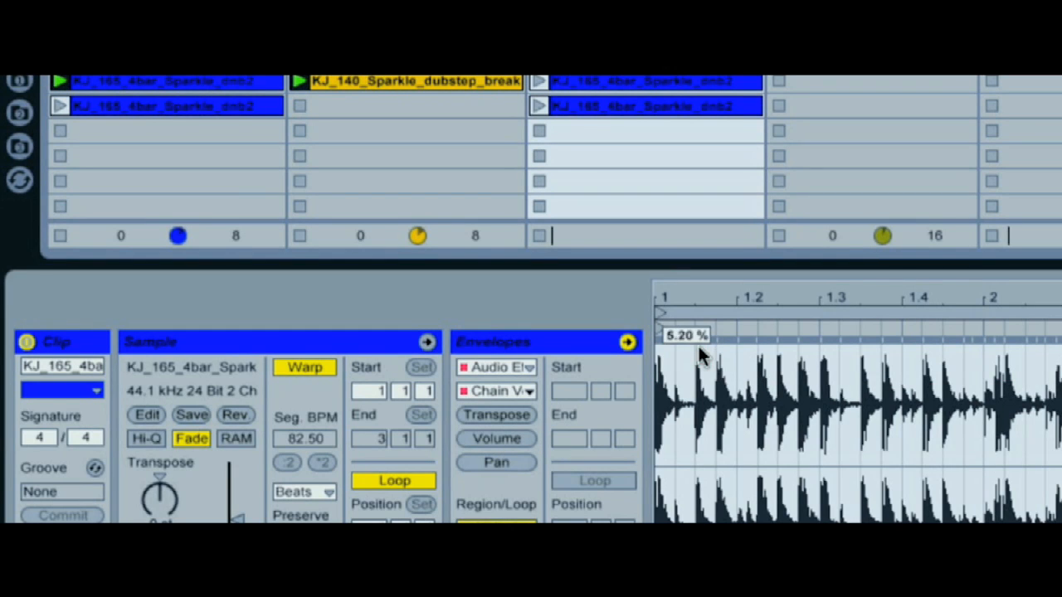
click(498, 390)
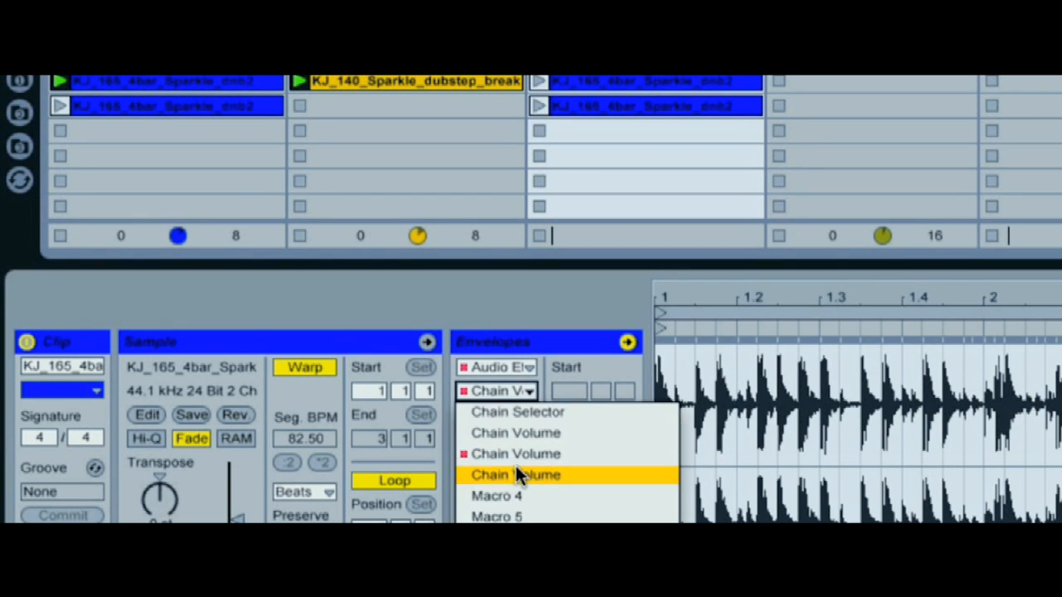
click(514, 475)
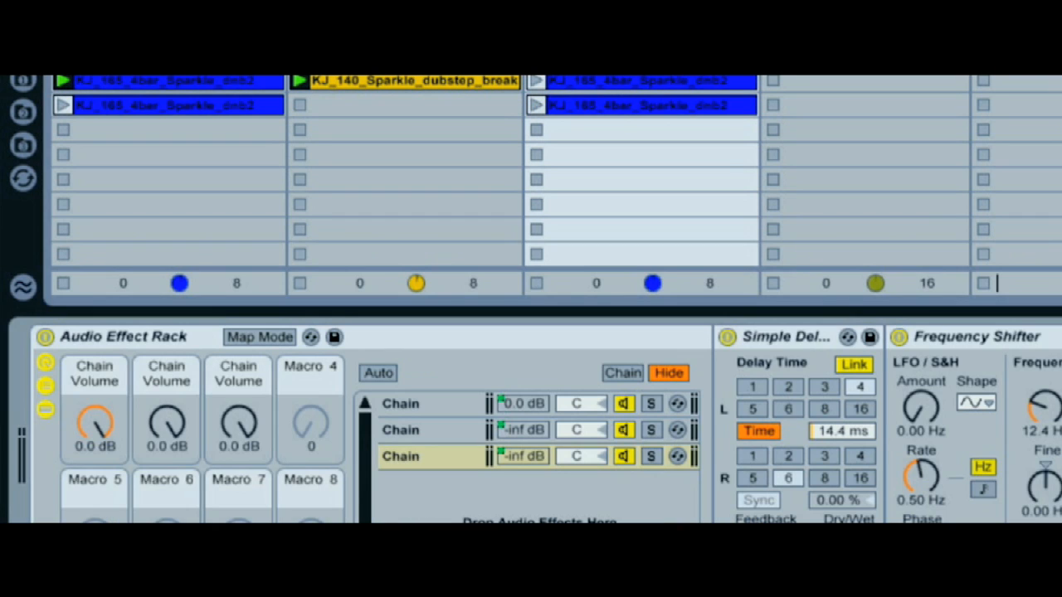
mouse_move(418, 450)
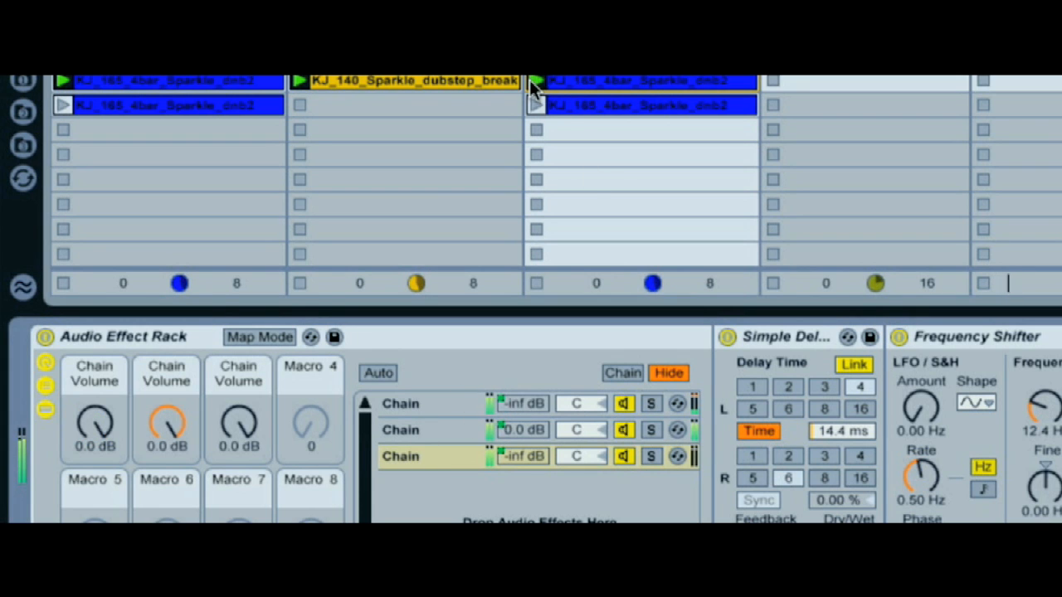
Launch Played Bass clips in turn to hear each switch delay chains.
click(537, 104)
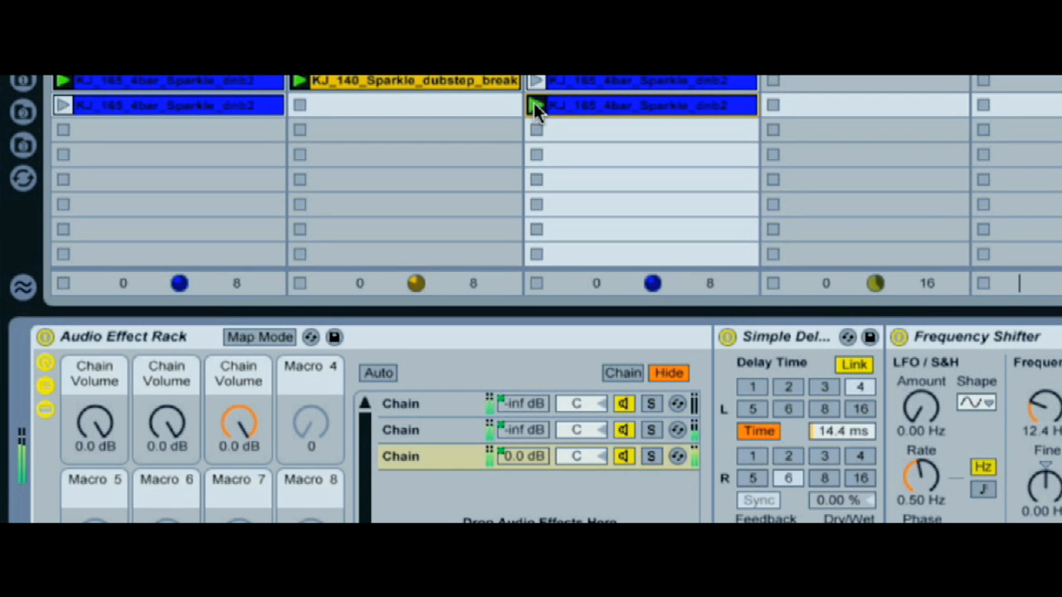
click(537, 104)
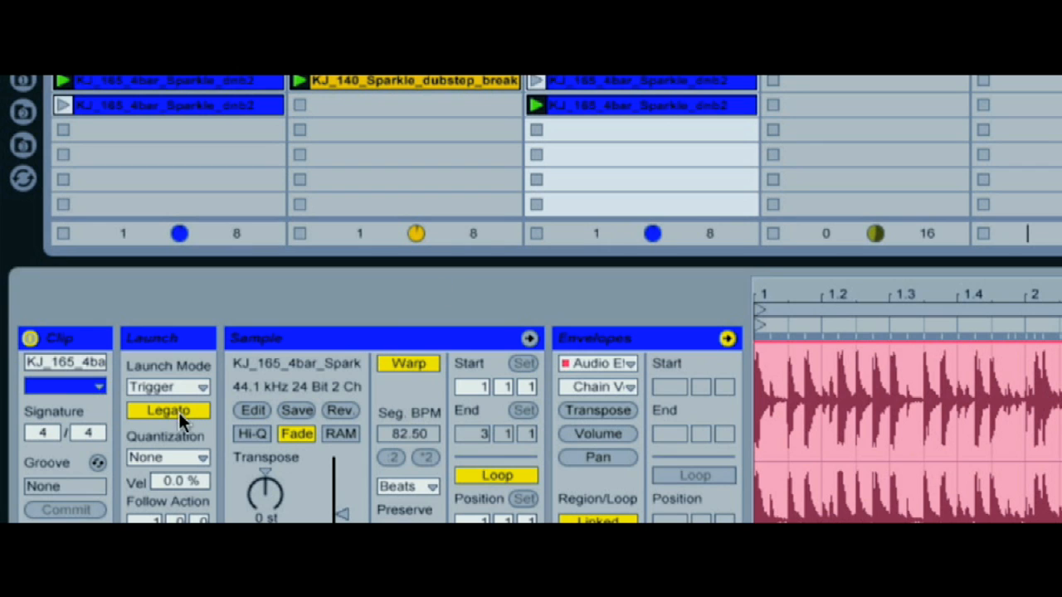
mouse_move(184, 450)
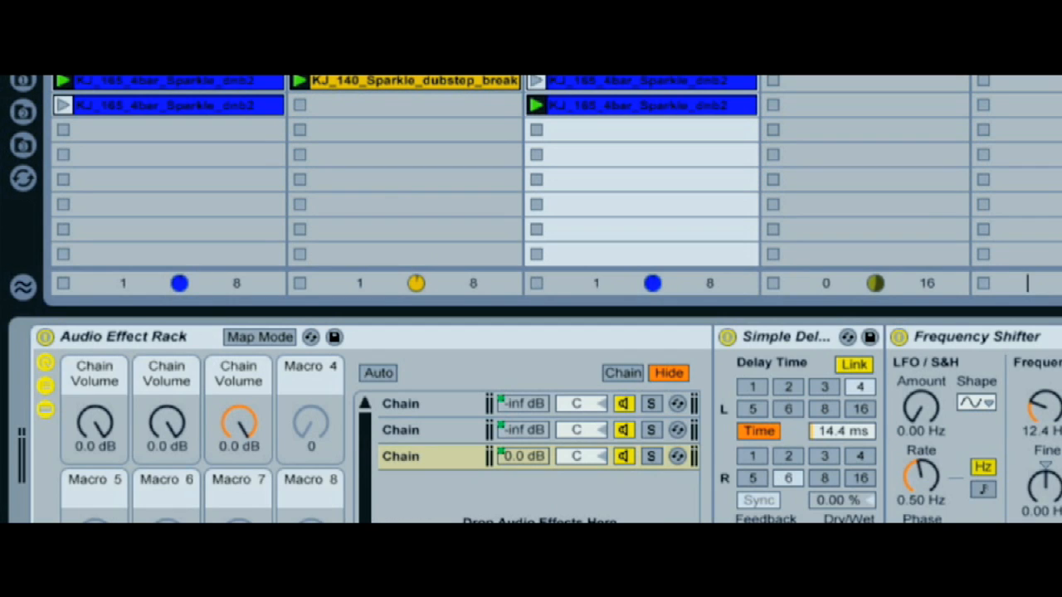
mouse_move(682, 137)
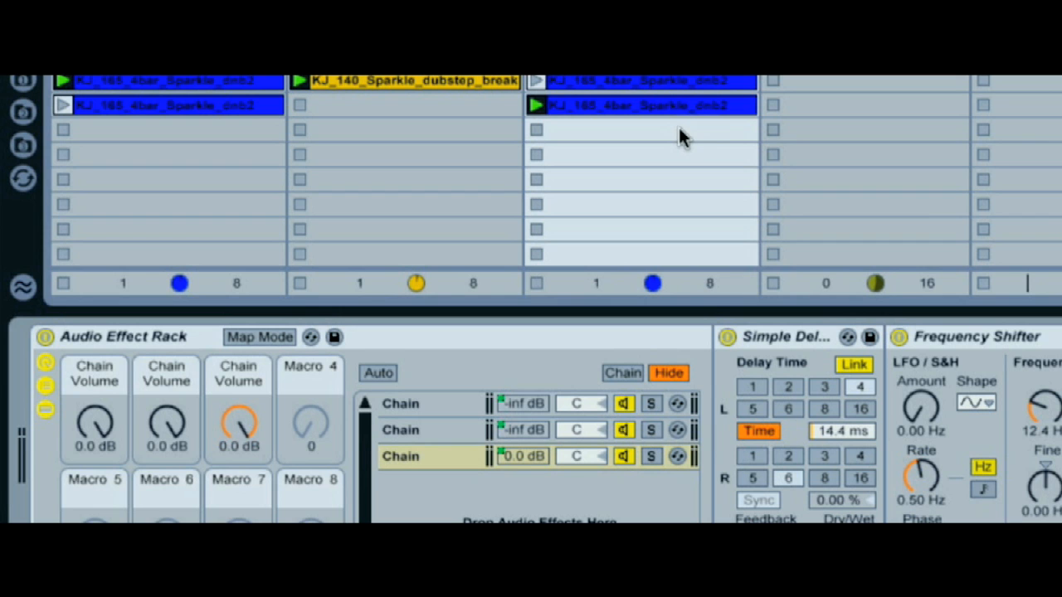